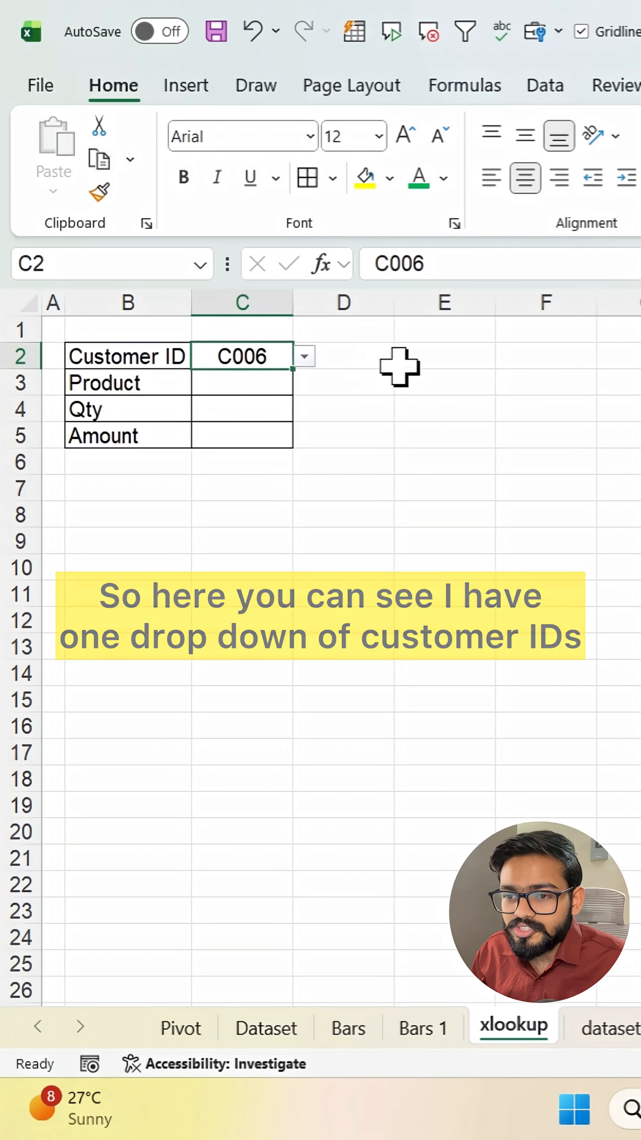
mouse_move(313, 379)
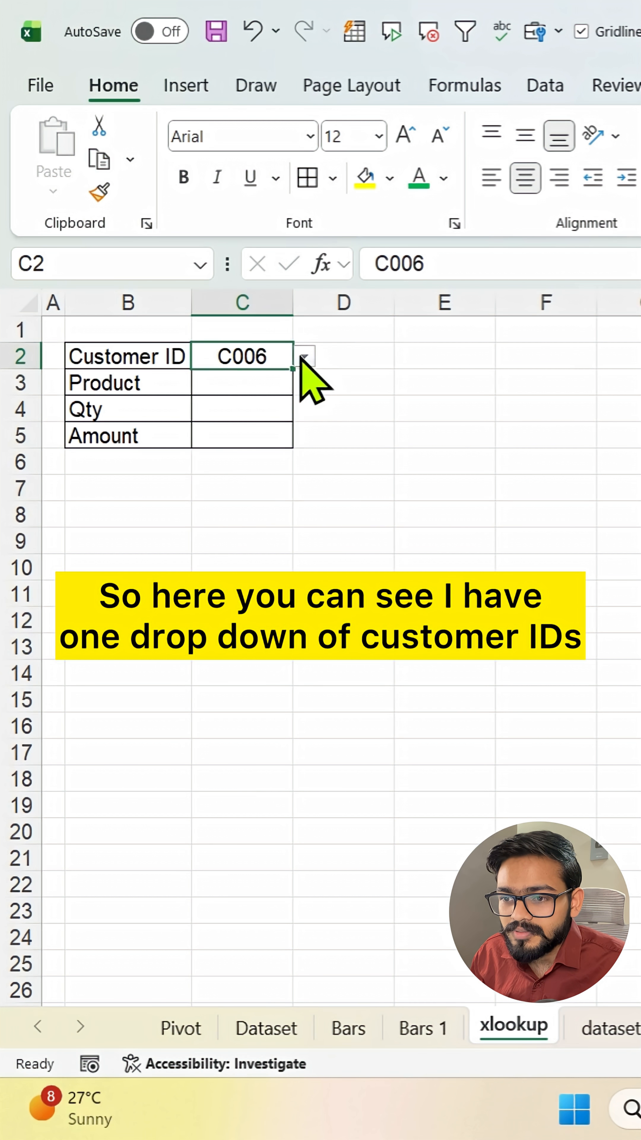
Show the dataset sheet with Customer ID, Product, Qty and Amount, highlighting the Amount column
click(611, 1027)
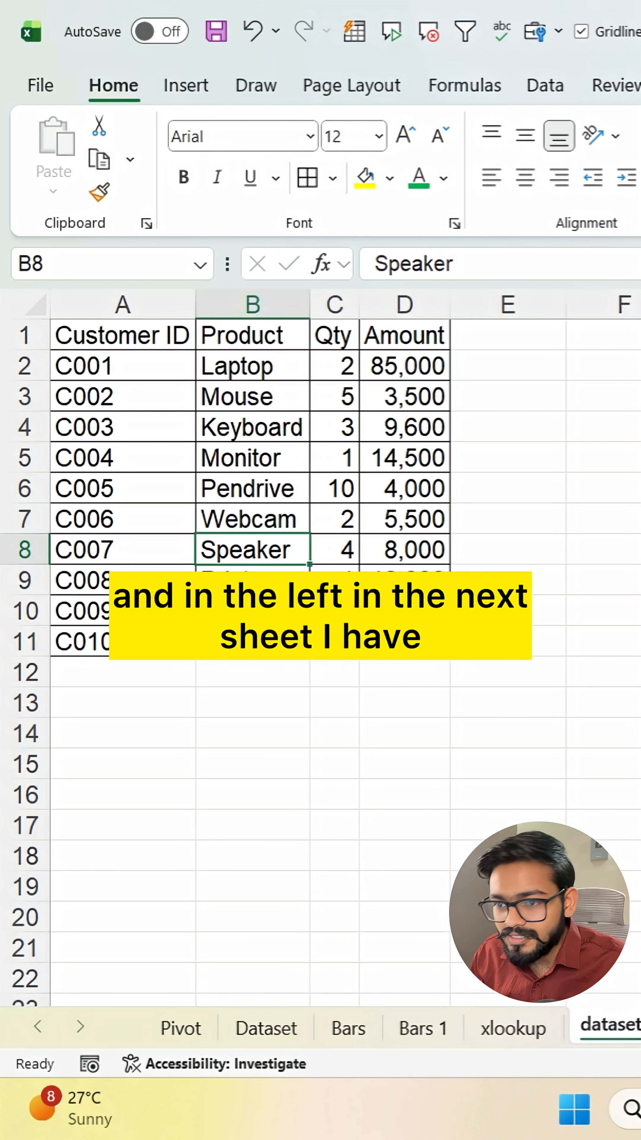
click(122, 305)
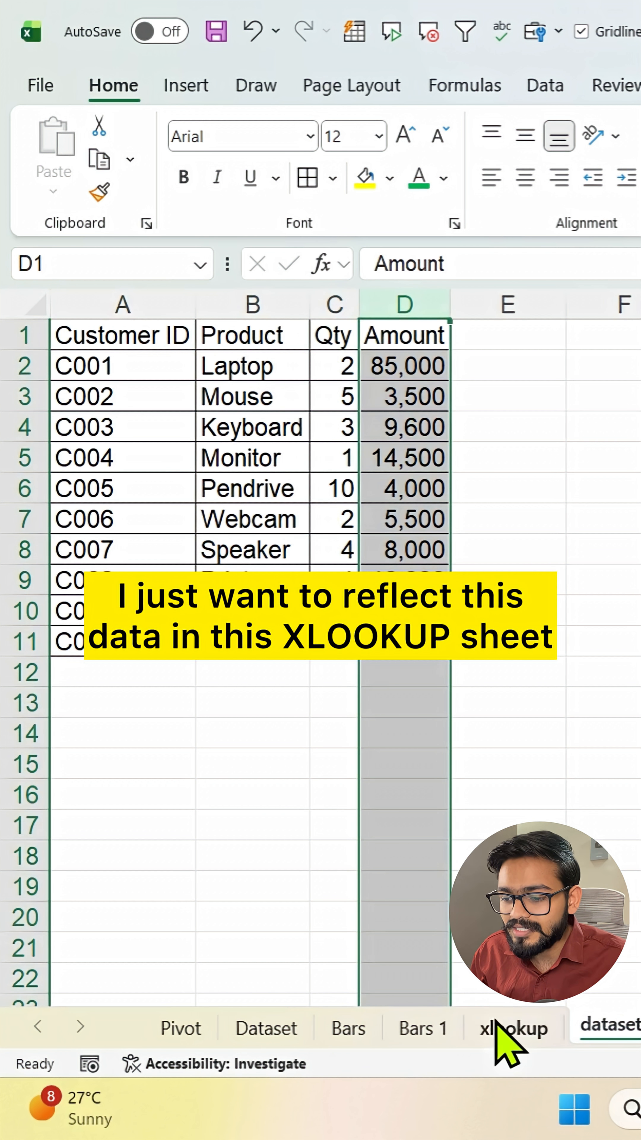
Start =XLOOKUP( in Product cell C3 with customer ID cell C2 as the lookup value
click(513, 1028)
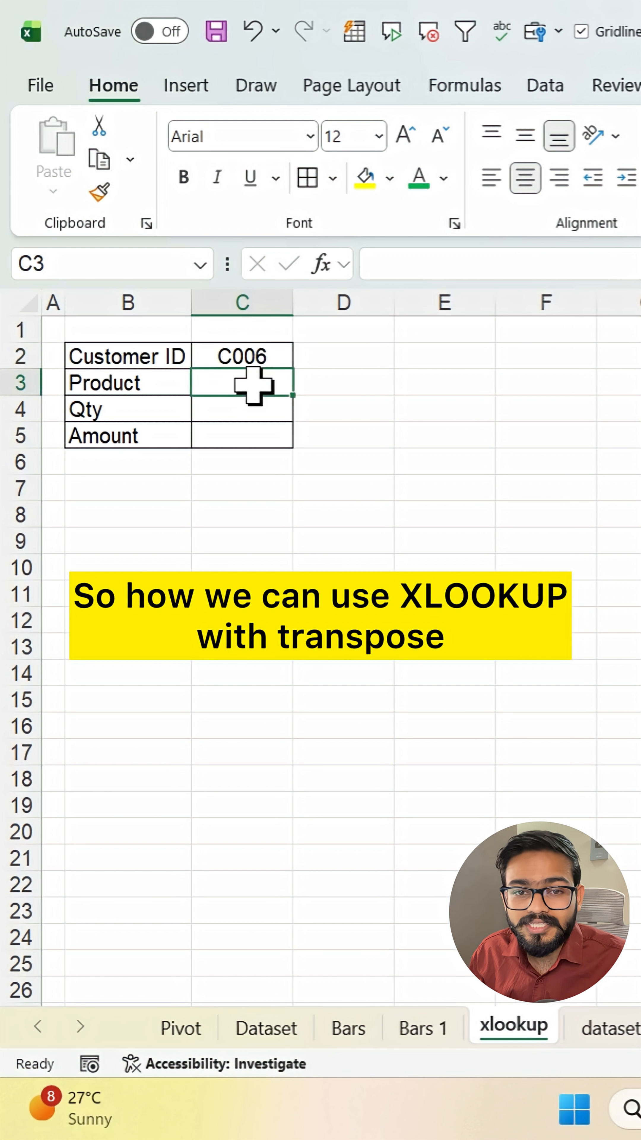
text(=)
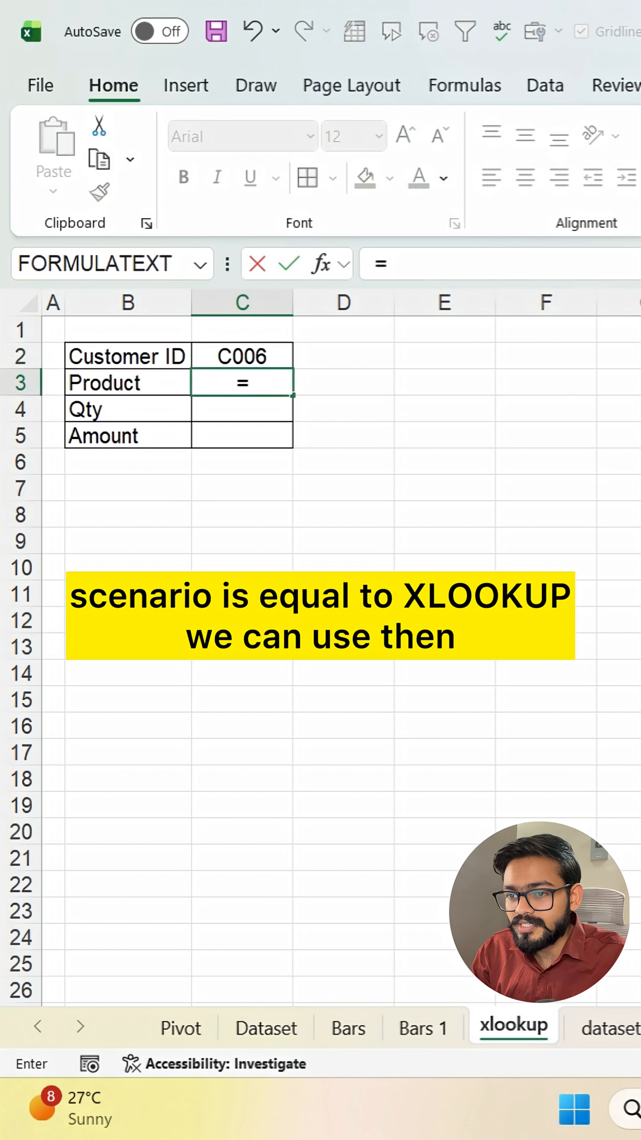
text(XLOOKUP()
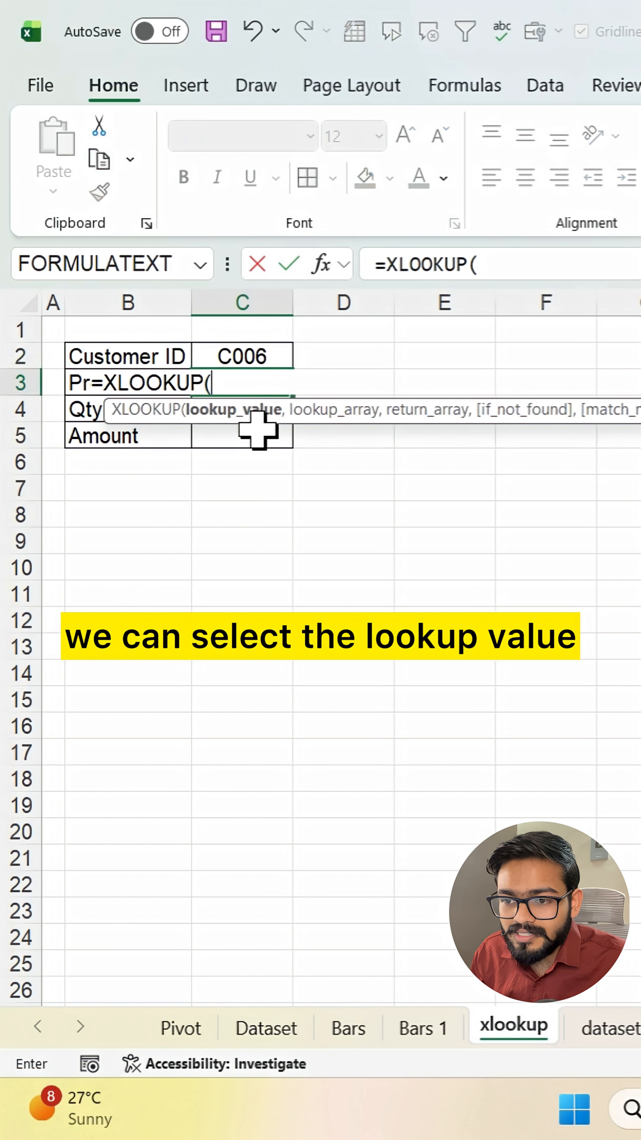
click(241, 356)
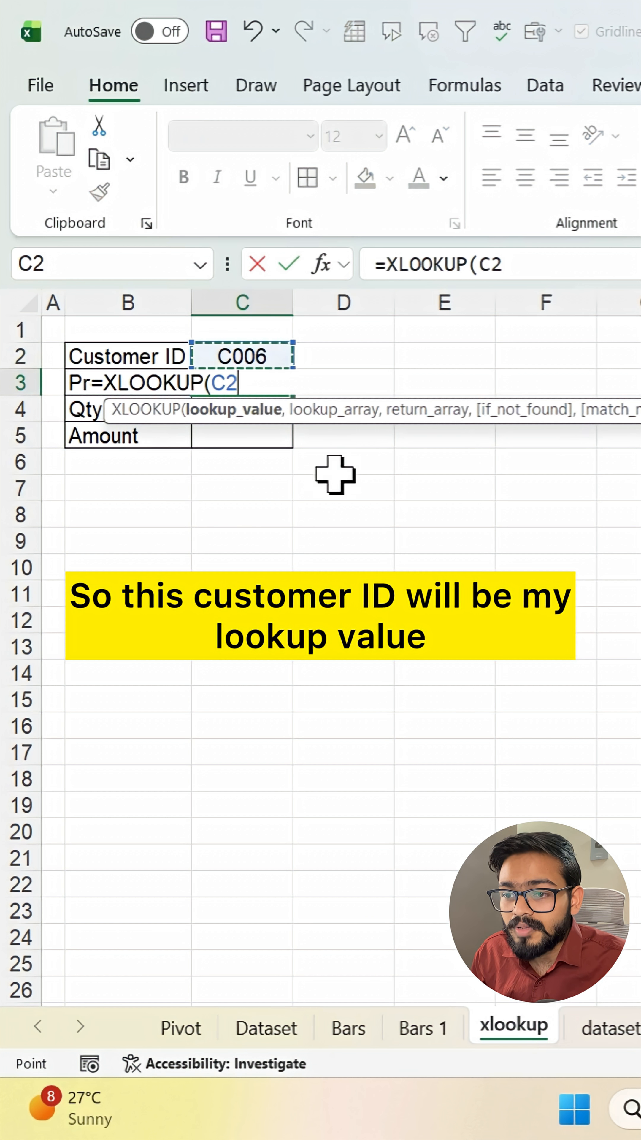
text(,)
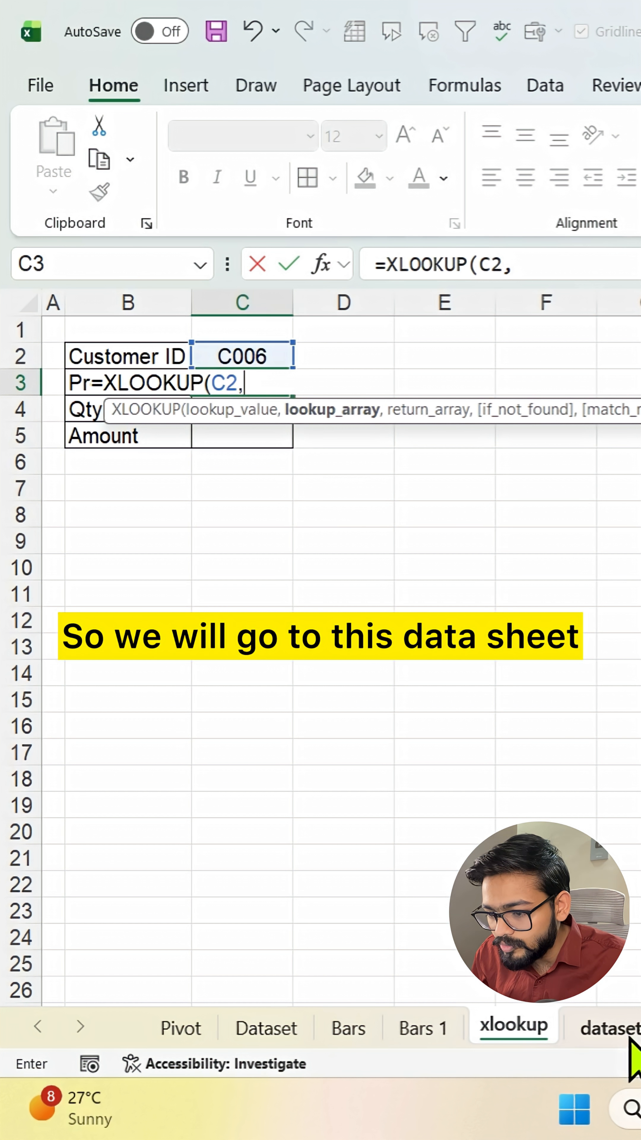
Supply the dataset's column A and columns B:D as lookup and return arrays, returning Webcam, 2, 5500
click(611, 1027)
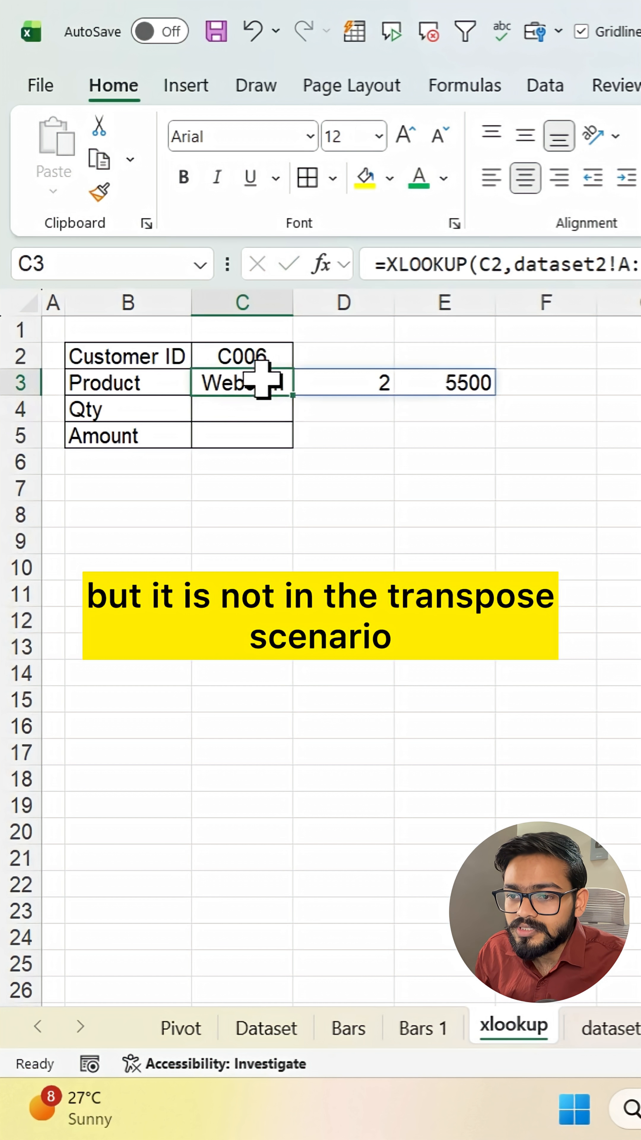
Wrap the XLOOKUP in TRANSPOSE so Webcam, 2 and 5500 spill down C3:C5
double_click(241, 383)
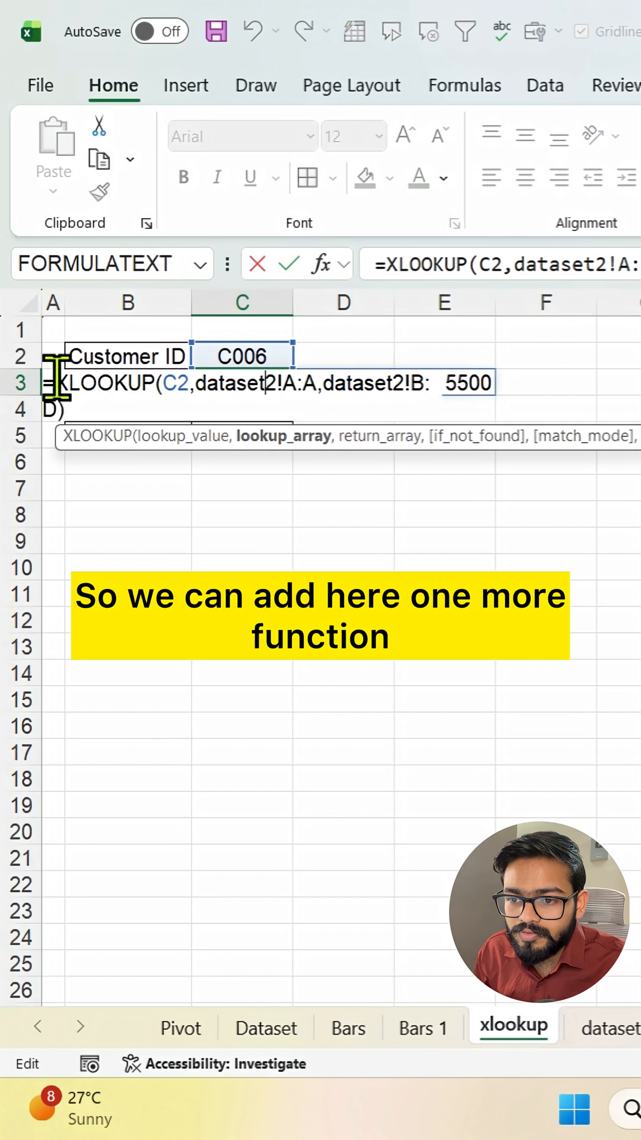
text(tra)
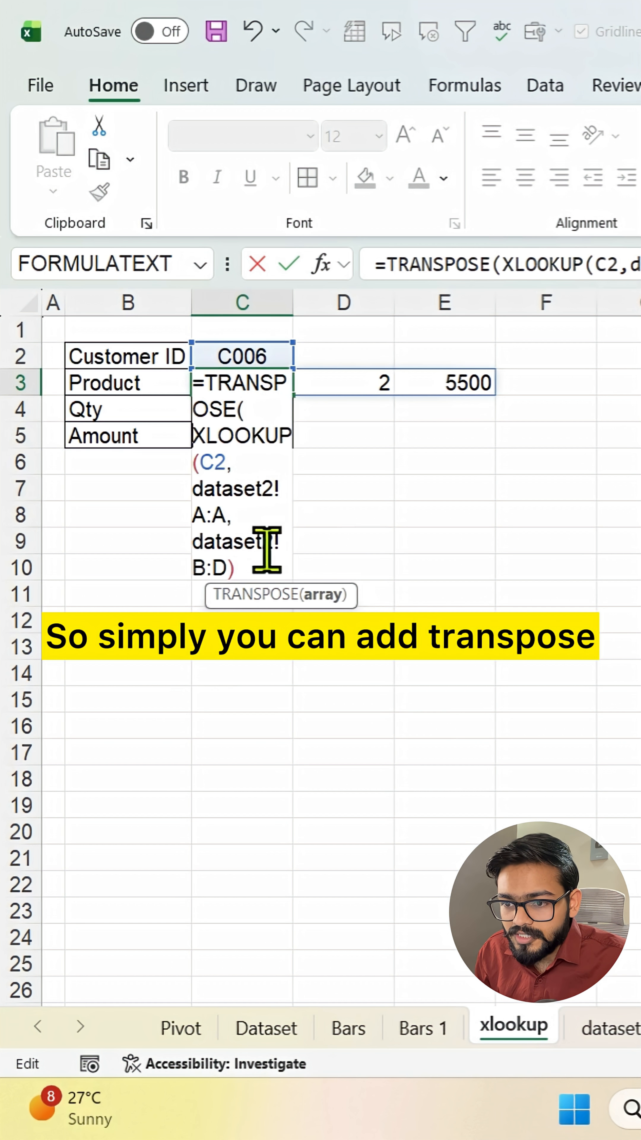
key(Enter)
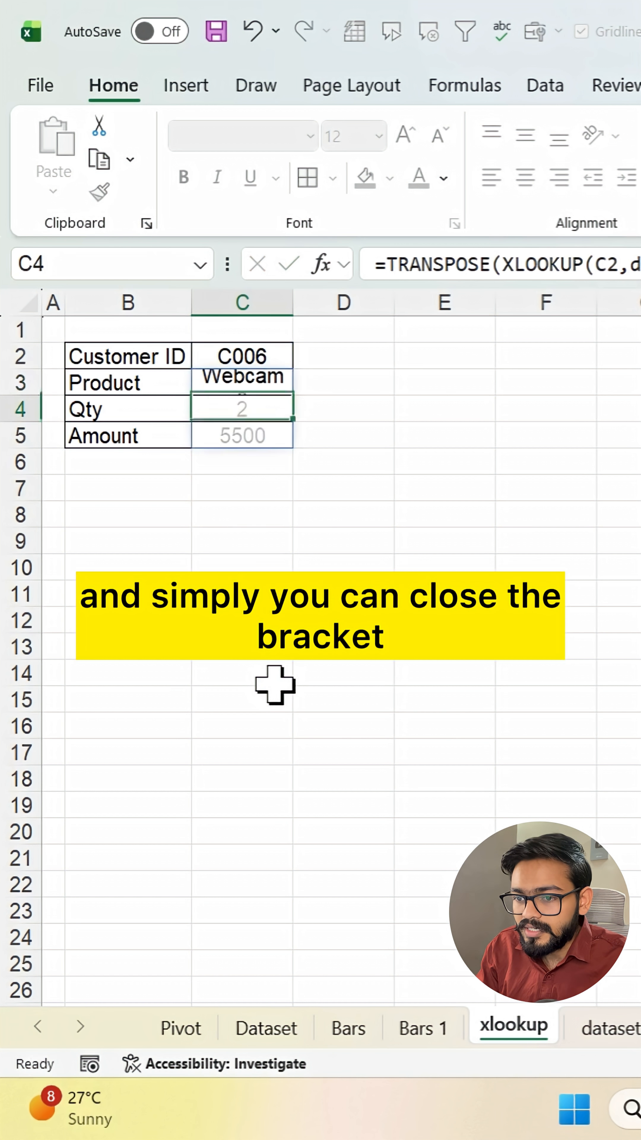